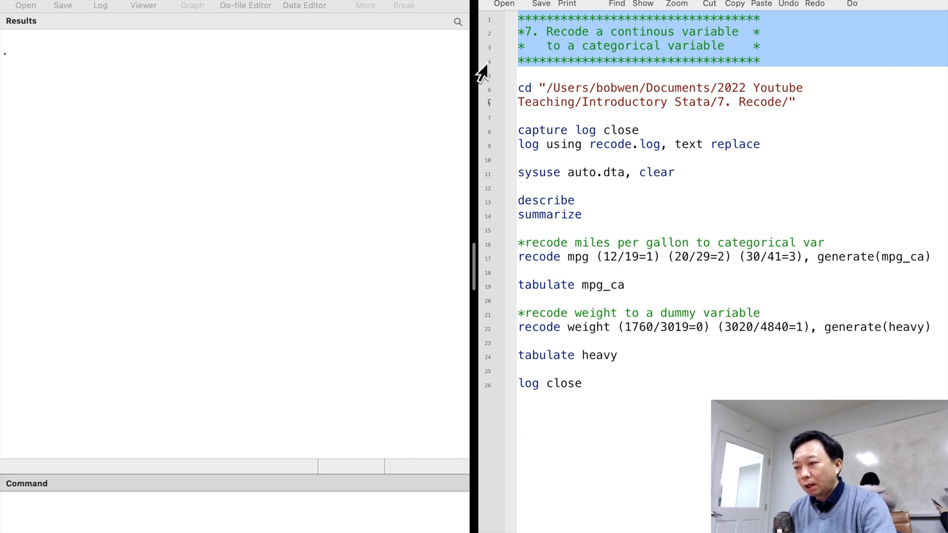
Run the do-file's header, cd and log lines so recode.log opens as a text log
click(851, 4)
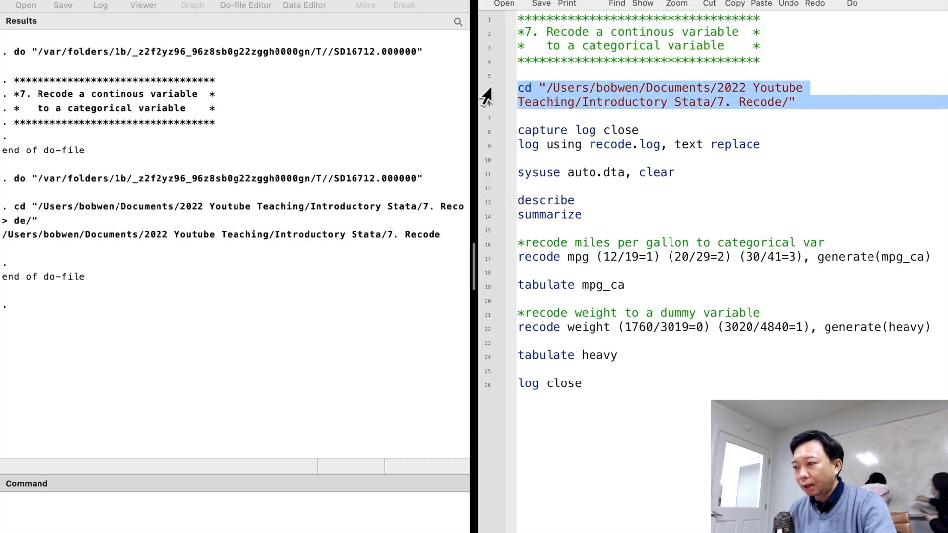
click(578, 130)
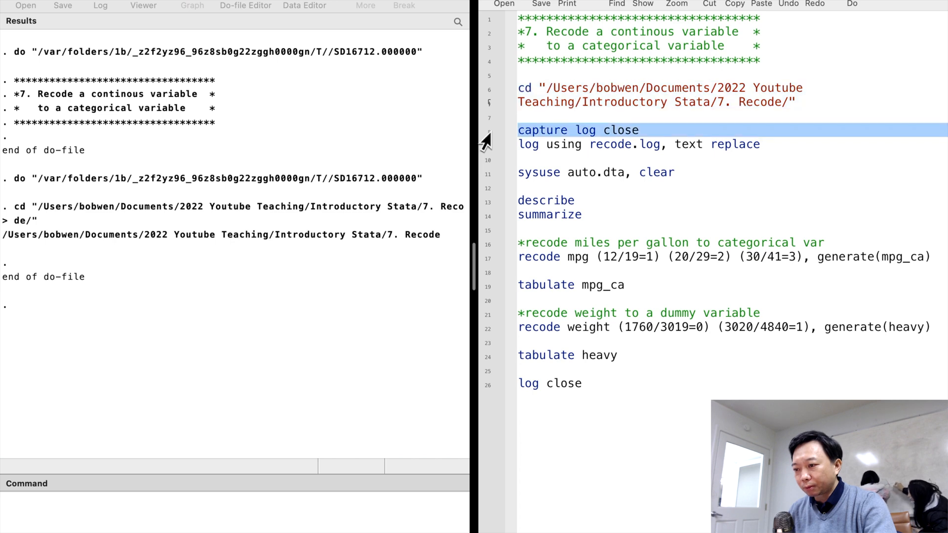
click(851, 5)
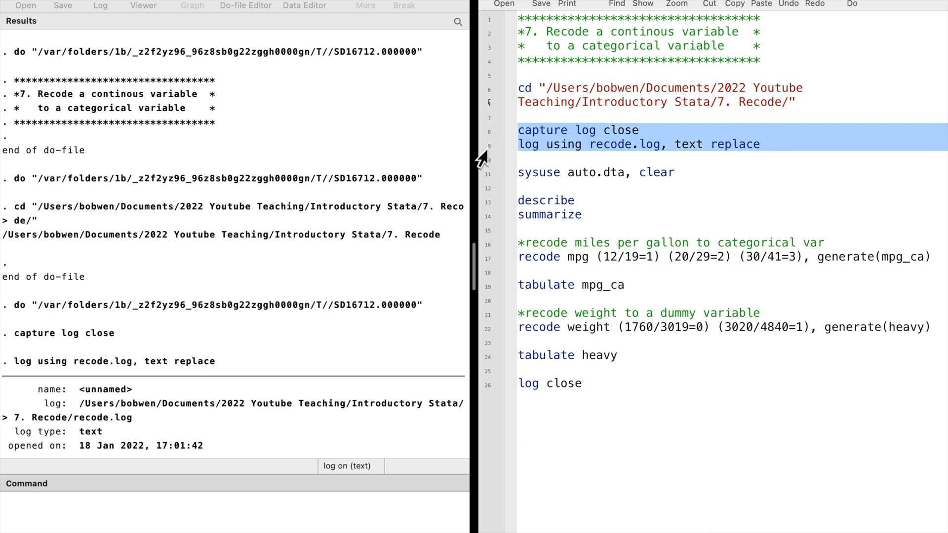
scroll(down, 3)
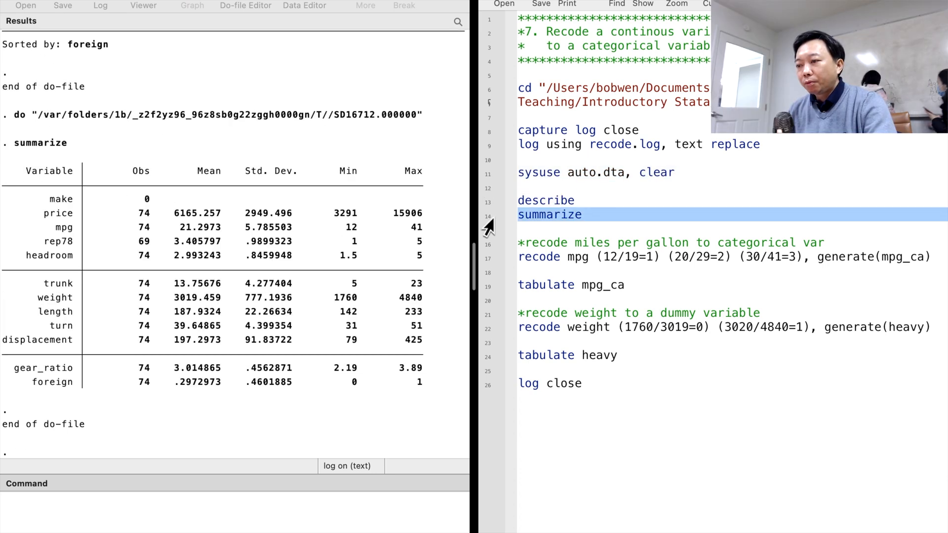
mouse_move(66, 238)
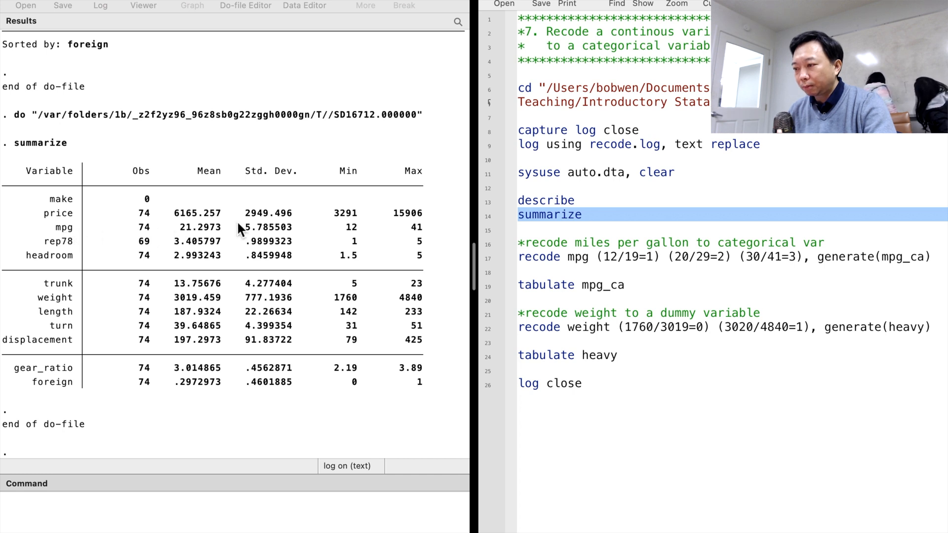
mouse_move(422, 236)
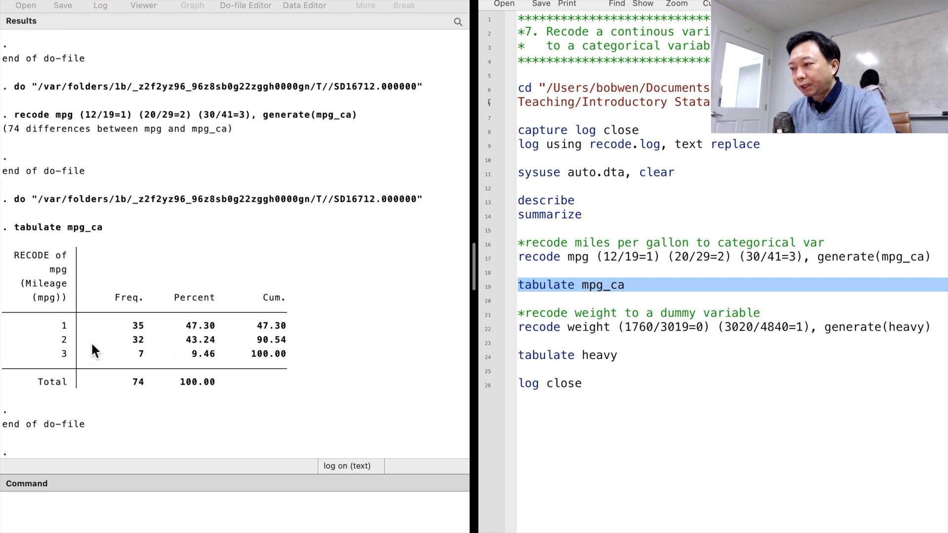
mouse_move(83, 379)
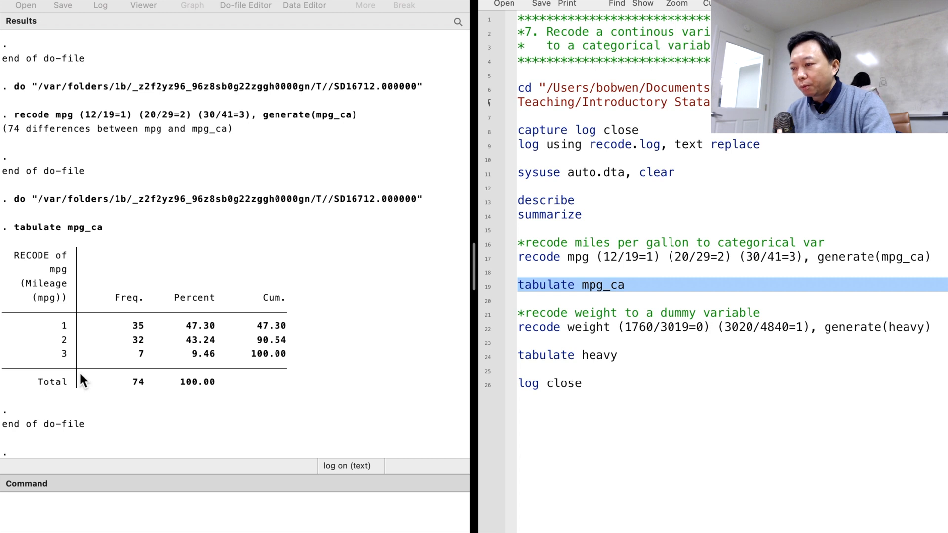
mouse_move(102, 370)
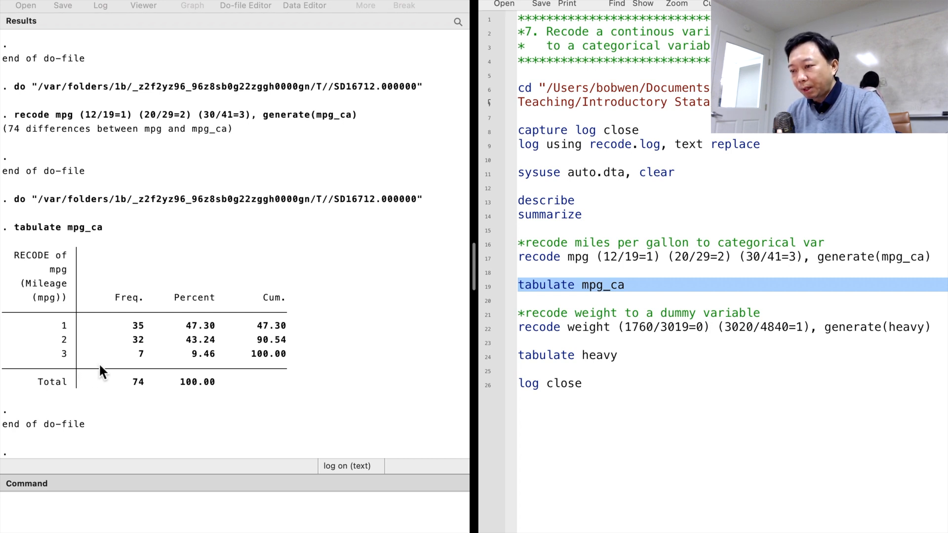
mouse_move(293, 344)
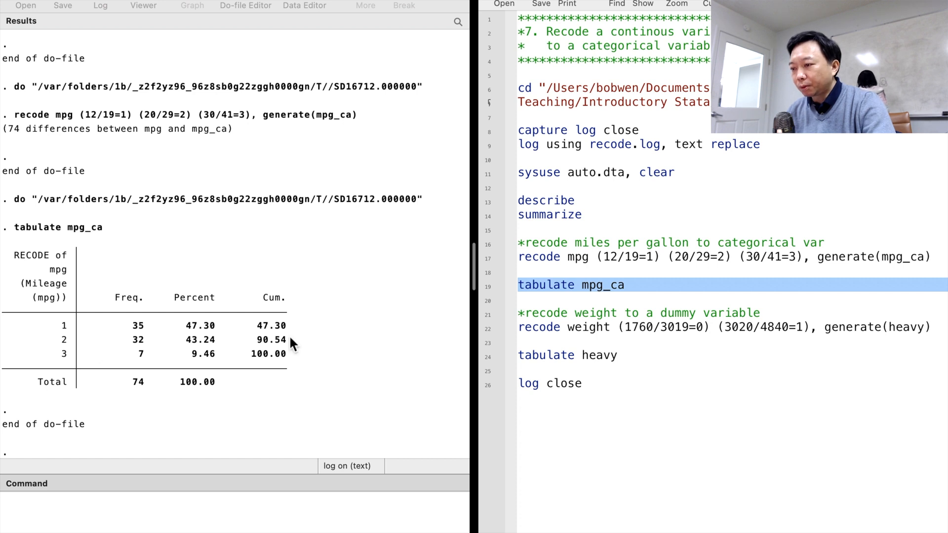
mouse_move(504, 339)
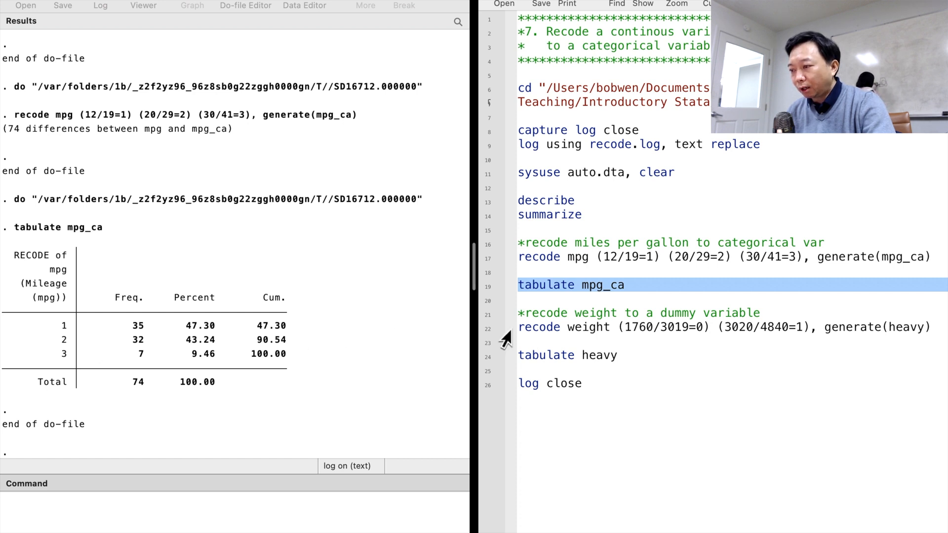
mouse_move(489, 332)
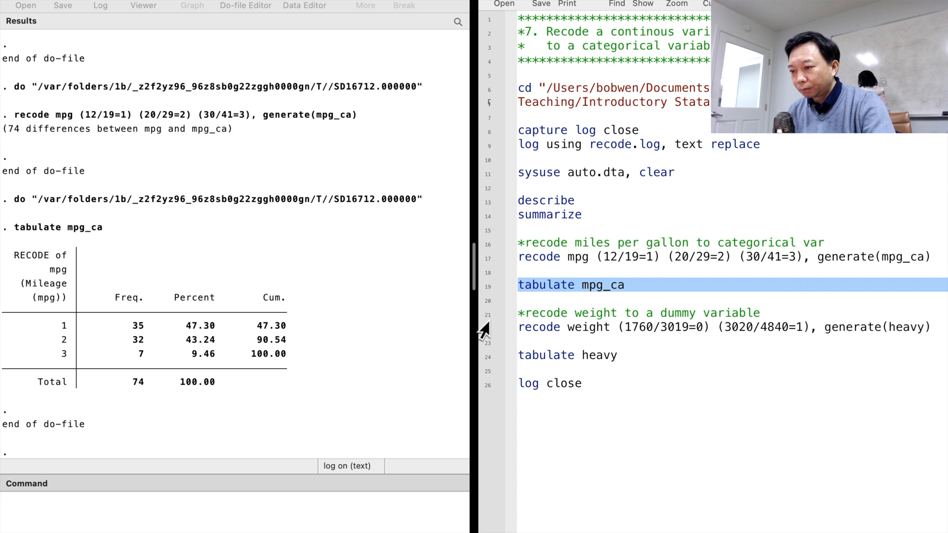
scroll(up, 3)
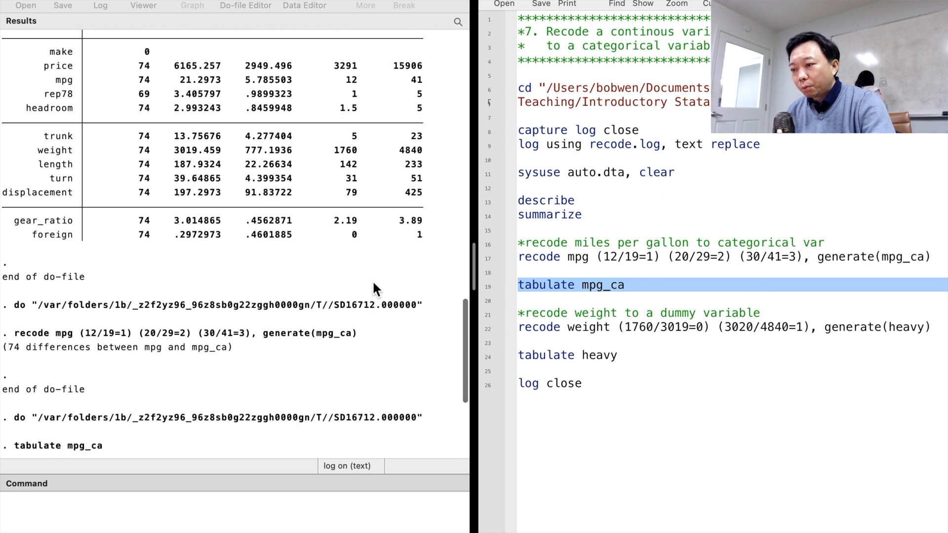
scroll(up, 3)
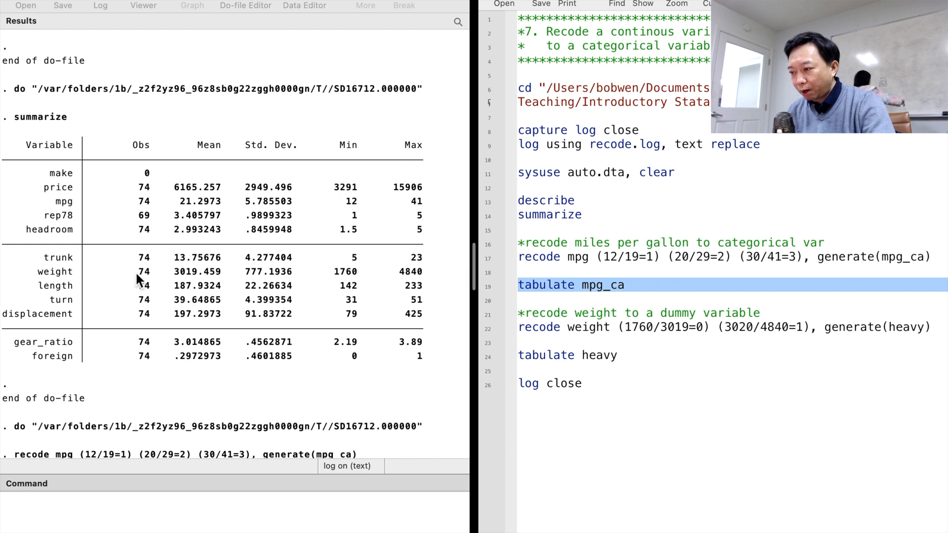
mouse_move(460, 313)
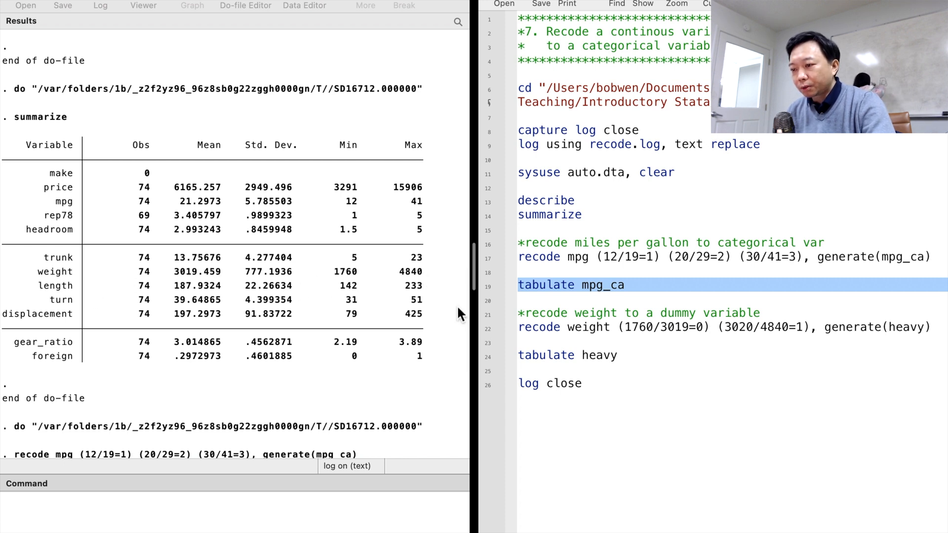
click(664, 327)
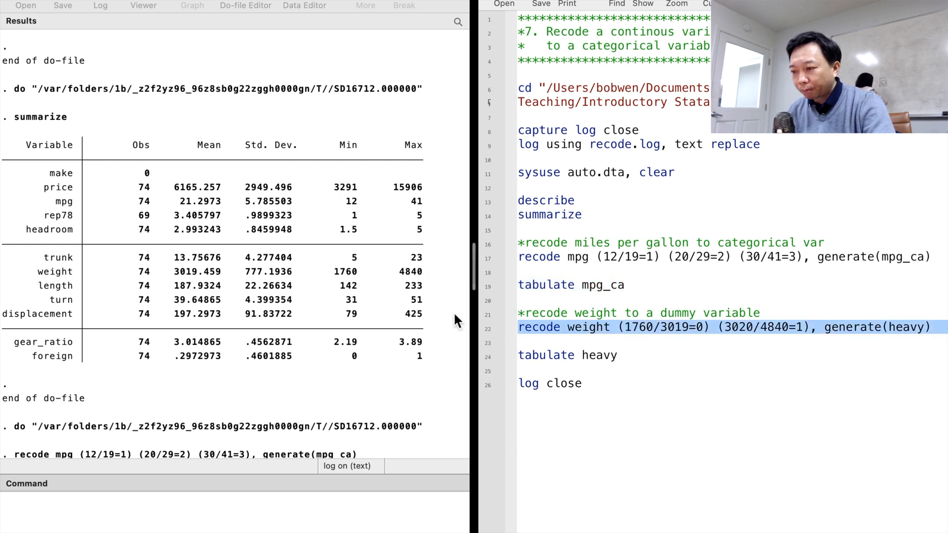
mouse_move(357, 285)
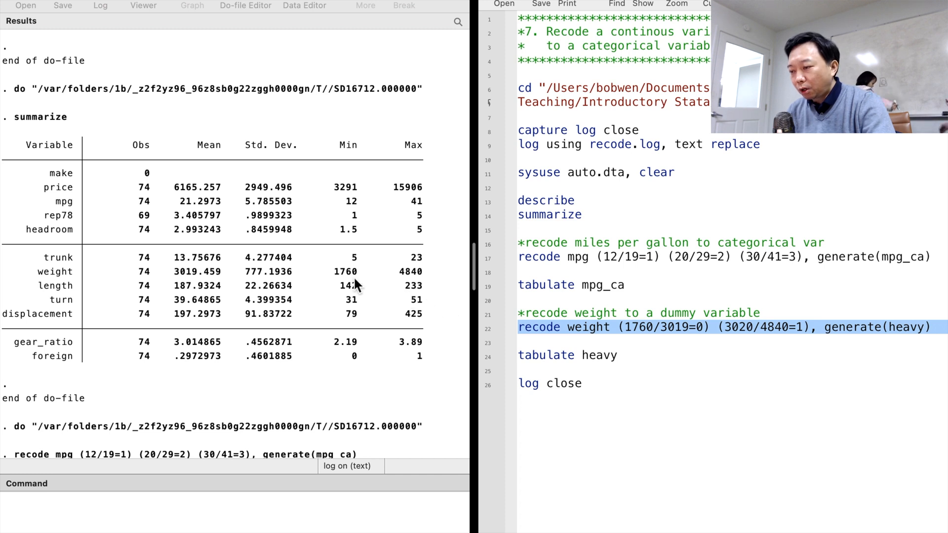
mouse_move(404, 281)
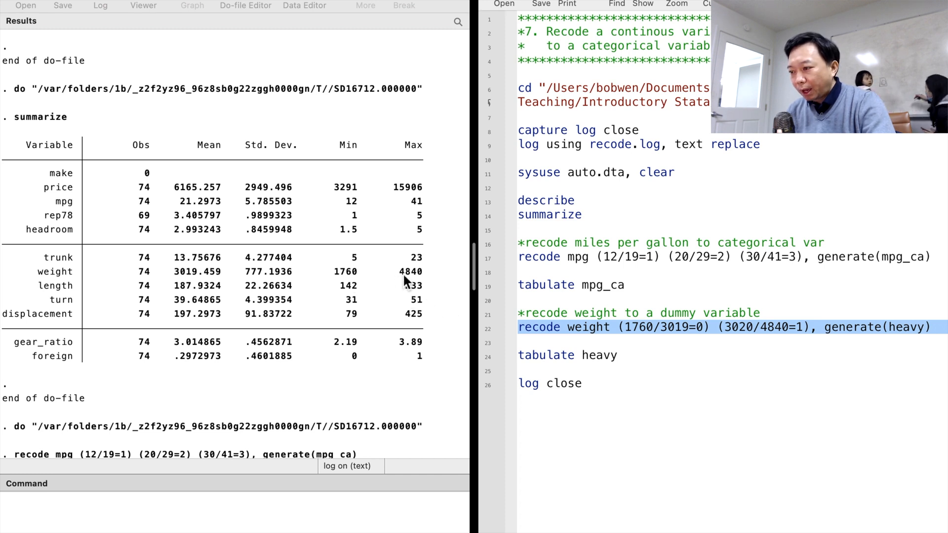
mouse_move(496, 338)
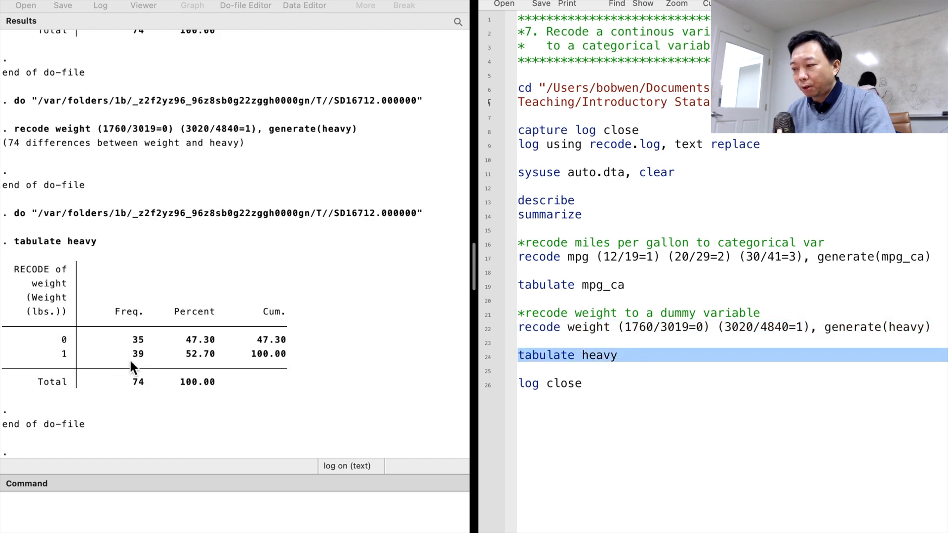
mouse_move(108, 381)
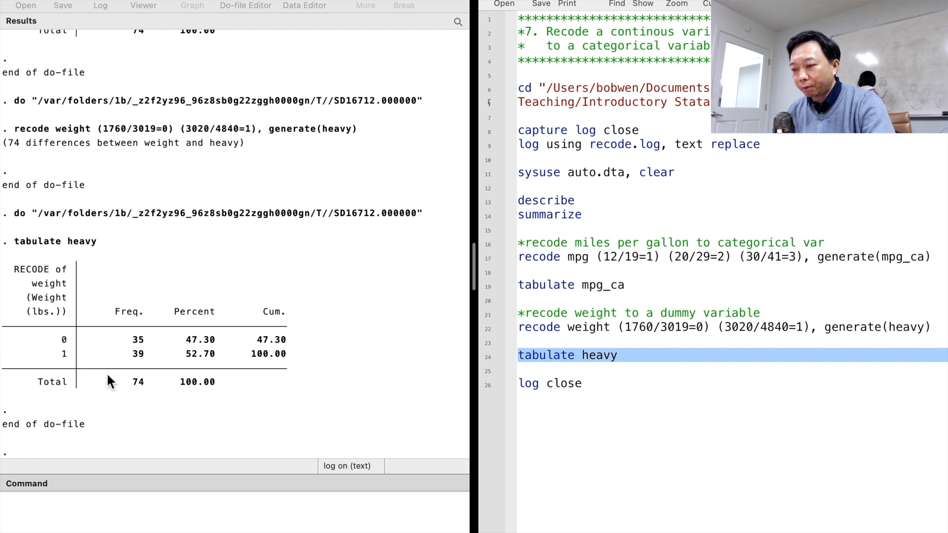